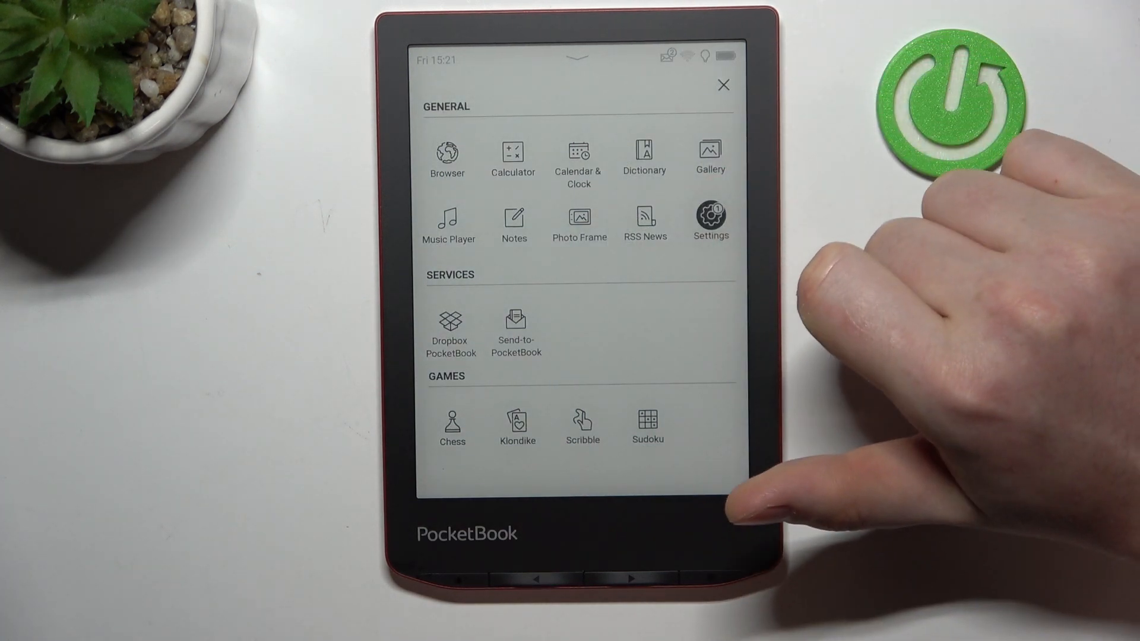
Navigate into Settings and then the Saving Power page
left_click(711, 218)
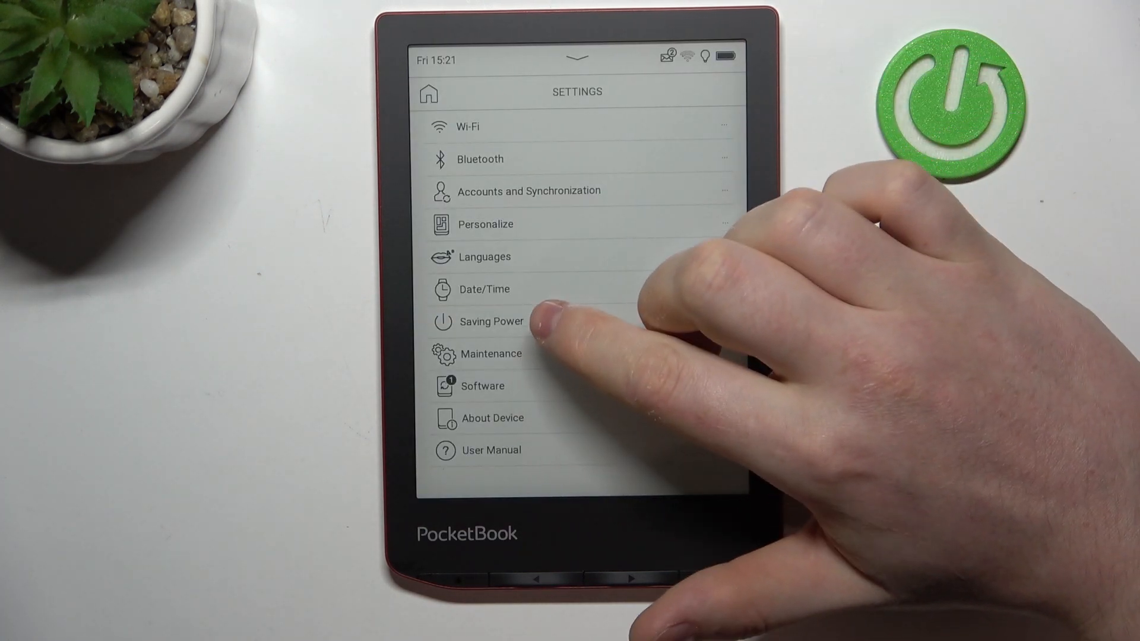
left_click(490, 322)
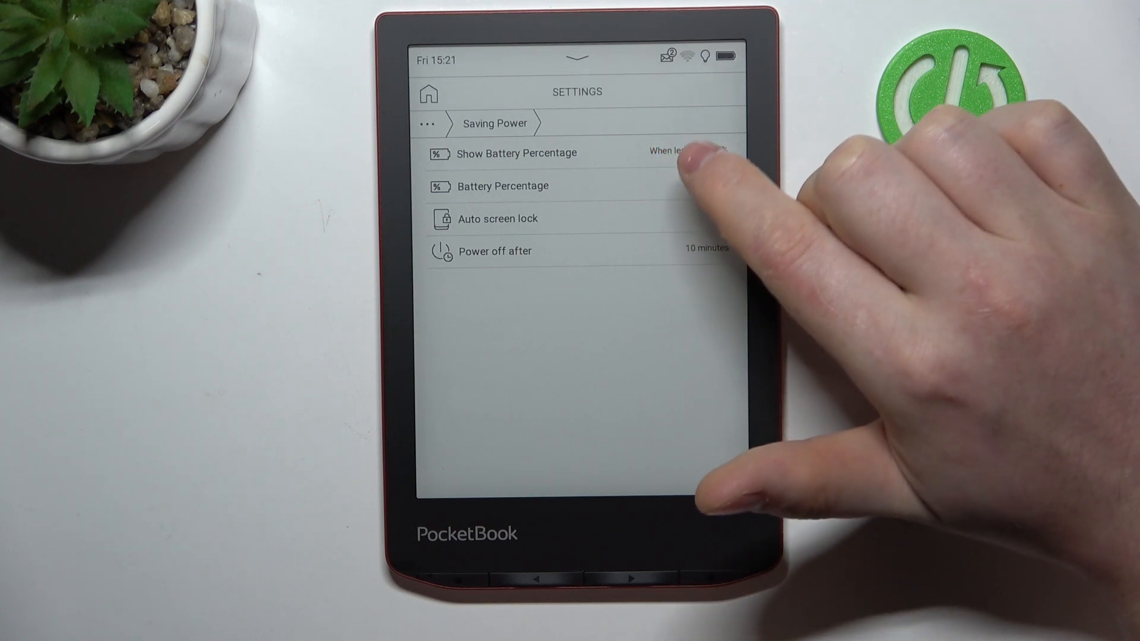
mouse_move(698, 182)
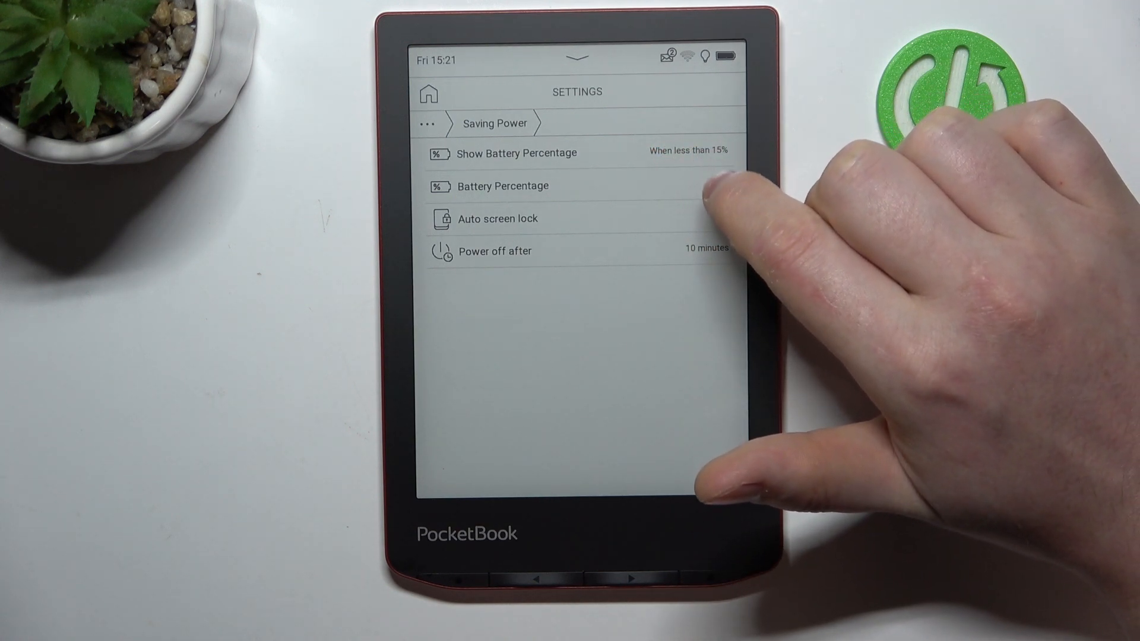
Set Show Battery Percentage to On, then change it to Off
left_click(517, 154)
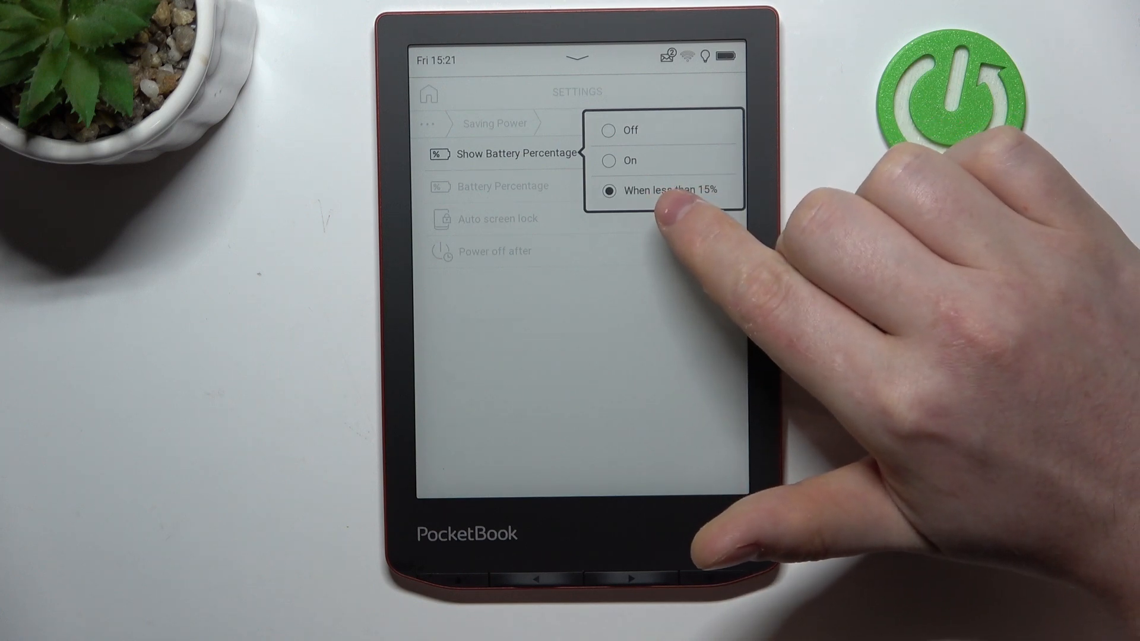
mouse_move(662, 168)
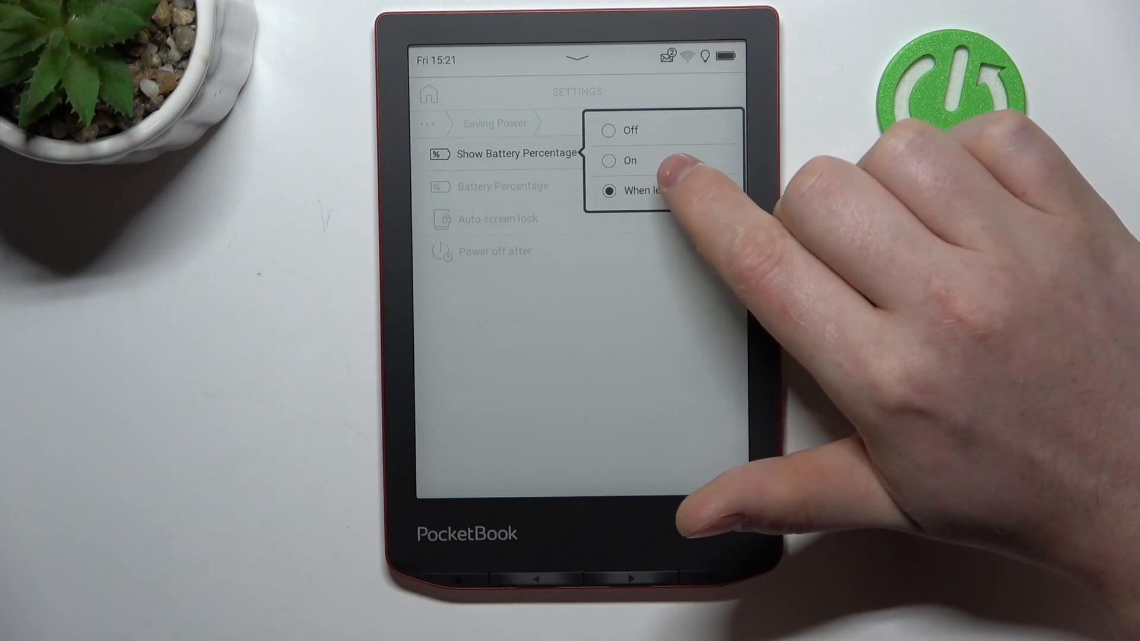
left_click(629, 160)
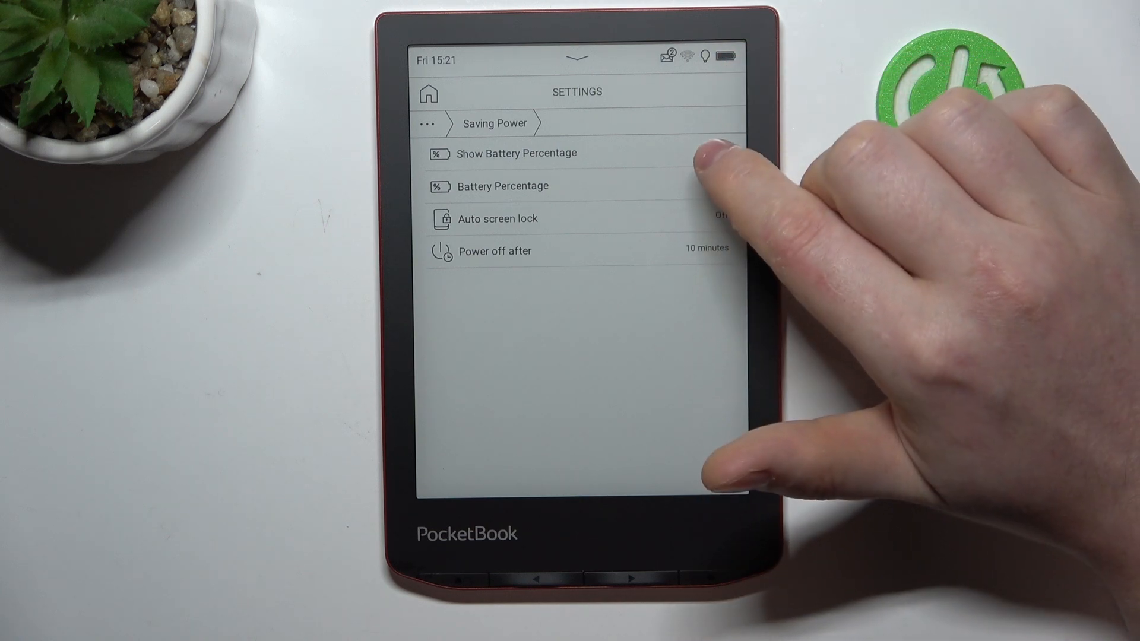
left_click(517, 153)
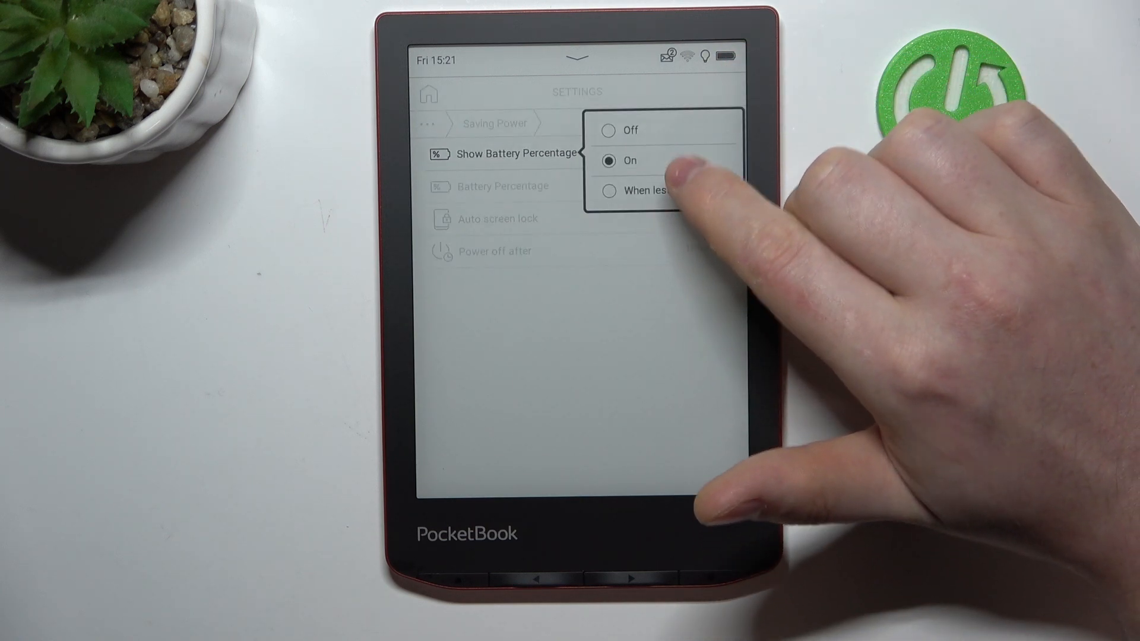
left_click(629, 131)
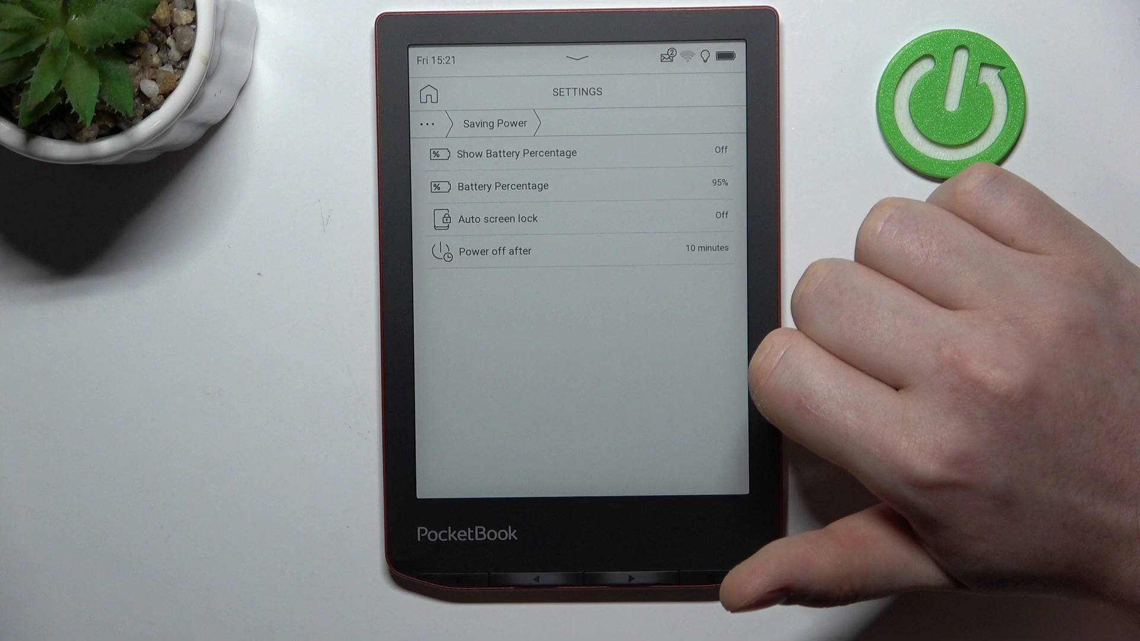